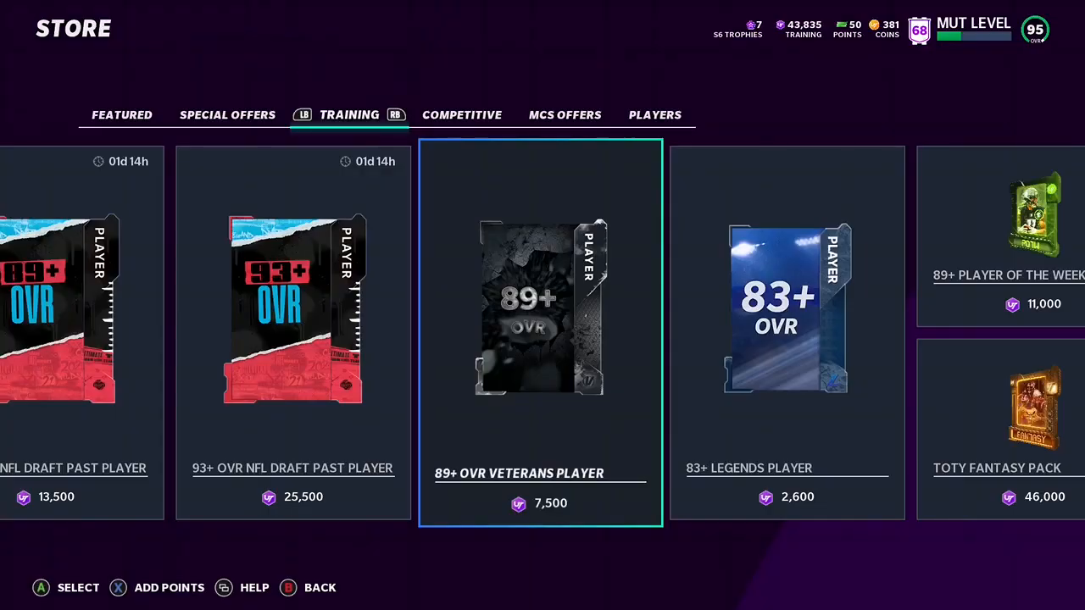
Buy the 89+ OVR Veterans Player pack for 7,500 training points and start opening it.
left_click(540, 317)
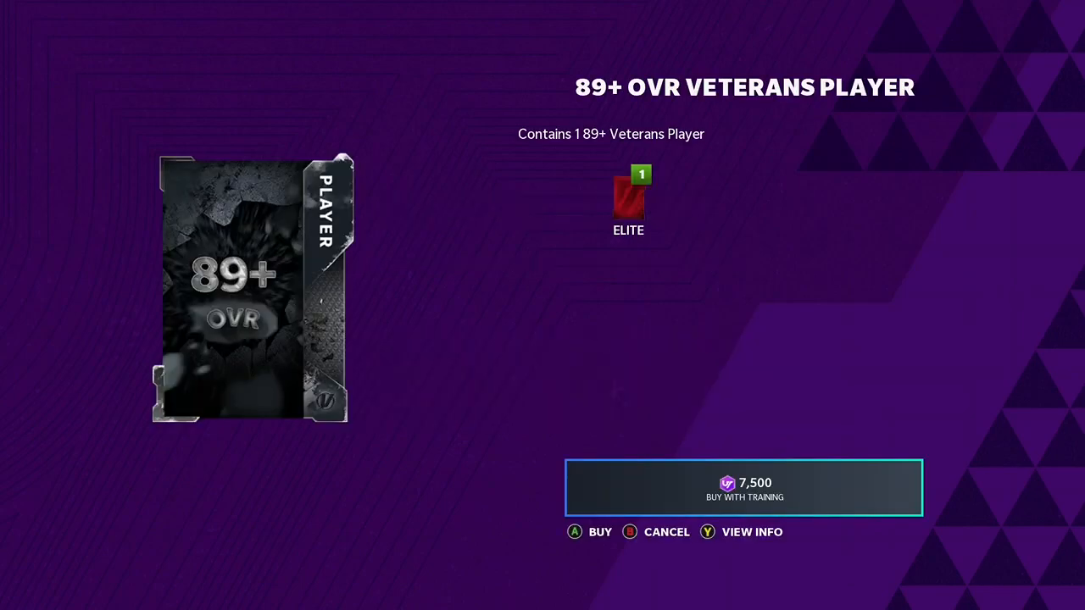
left_click(573, 532)
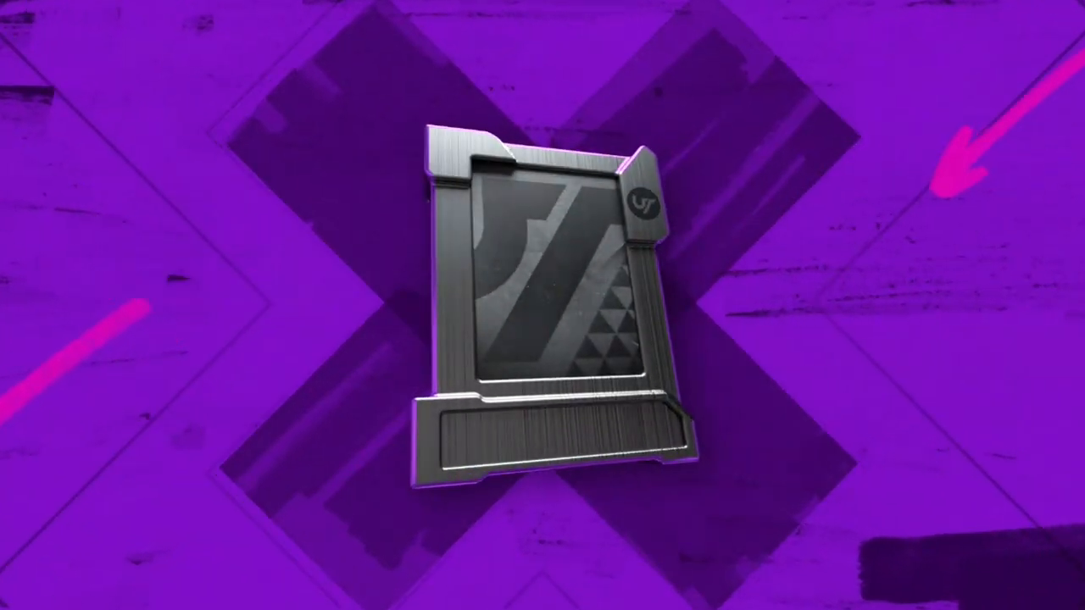